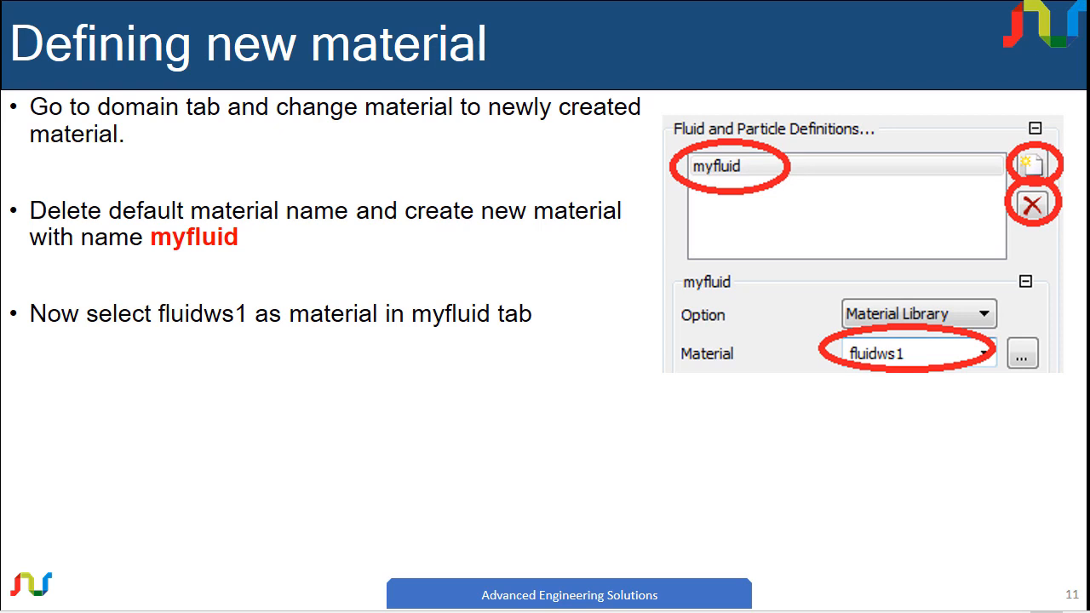
mouse_move(927, 356)
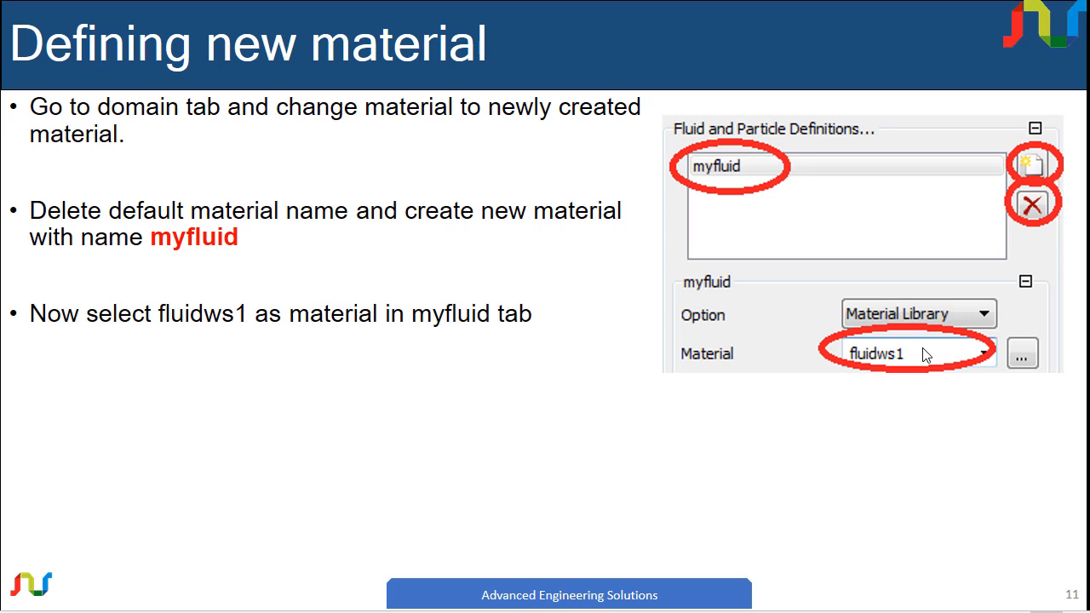
mouse_move(303, 136)
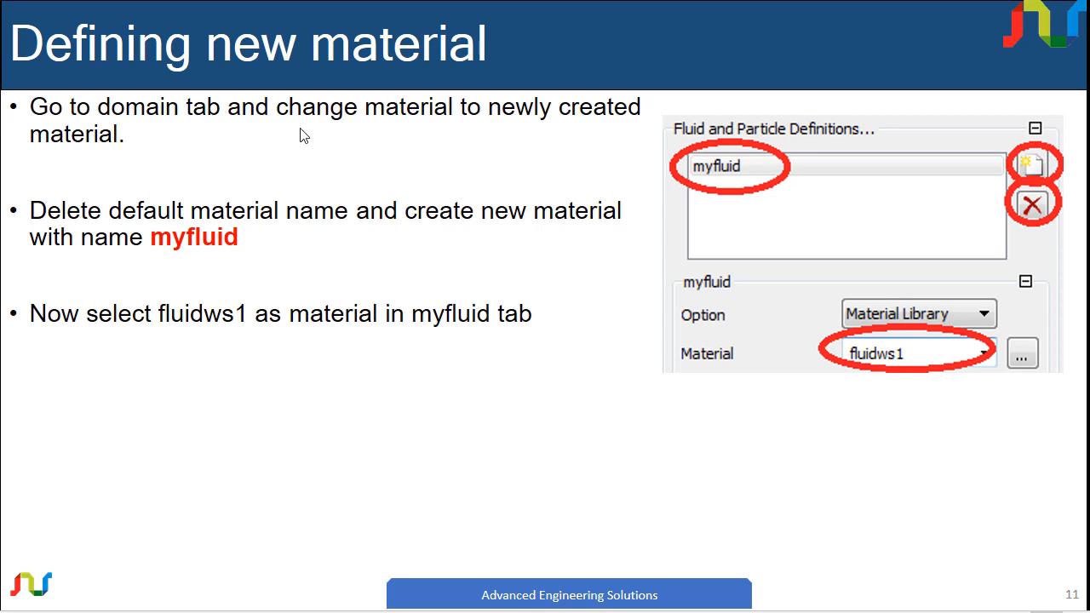
mouse_move(672, 162)
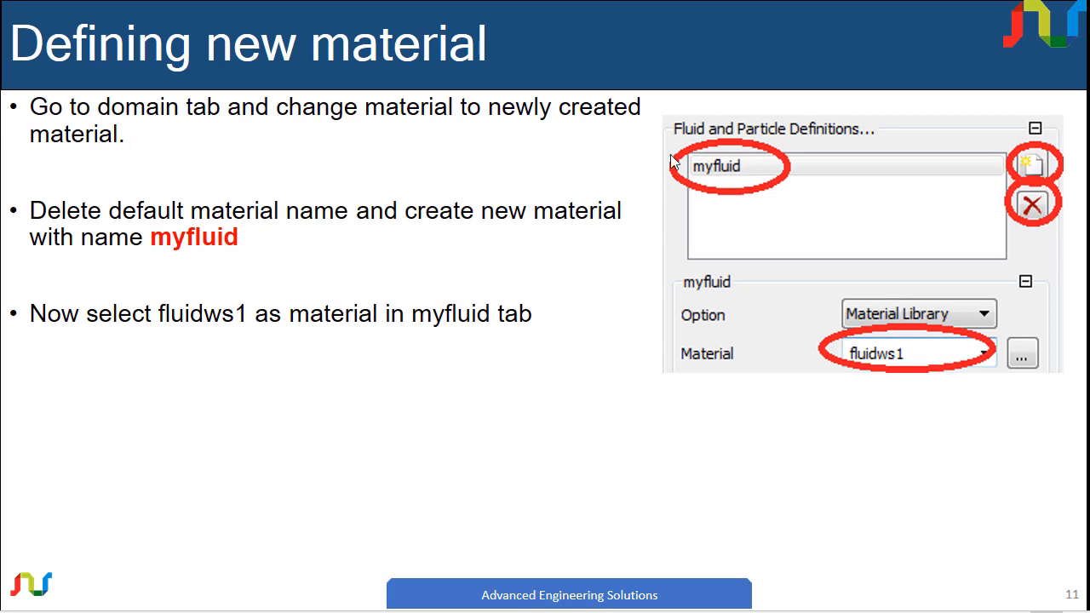
mouse_move(596, 321)
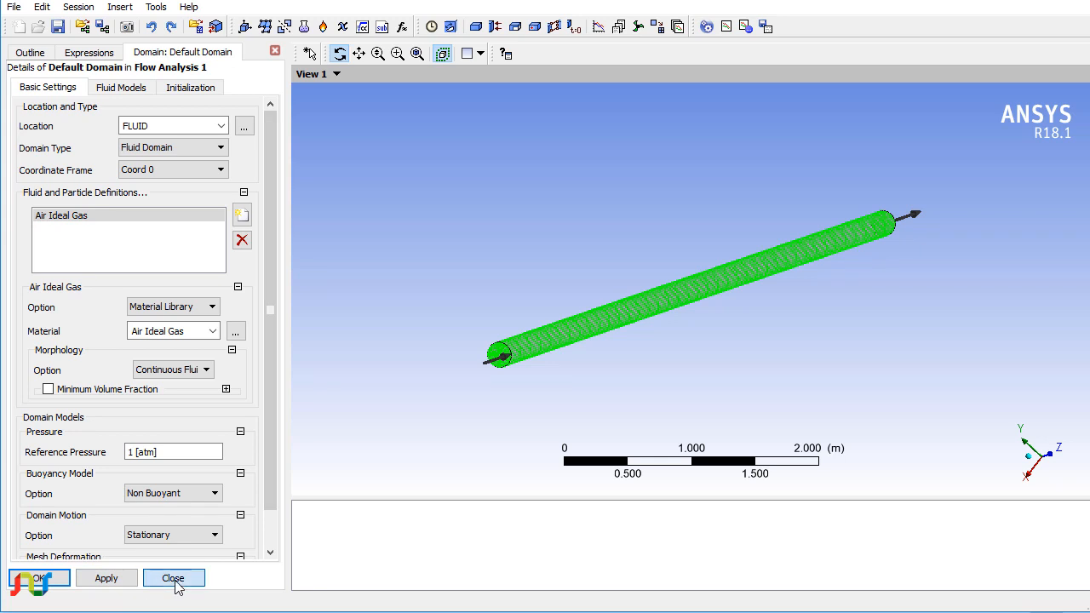
- Delete the Air Ideal Gas fluid definition from the Default Domain, leaving its fluid list empty
left_click(174, 579)
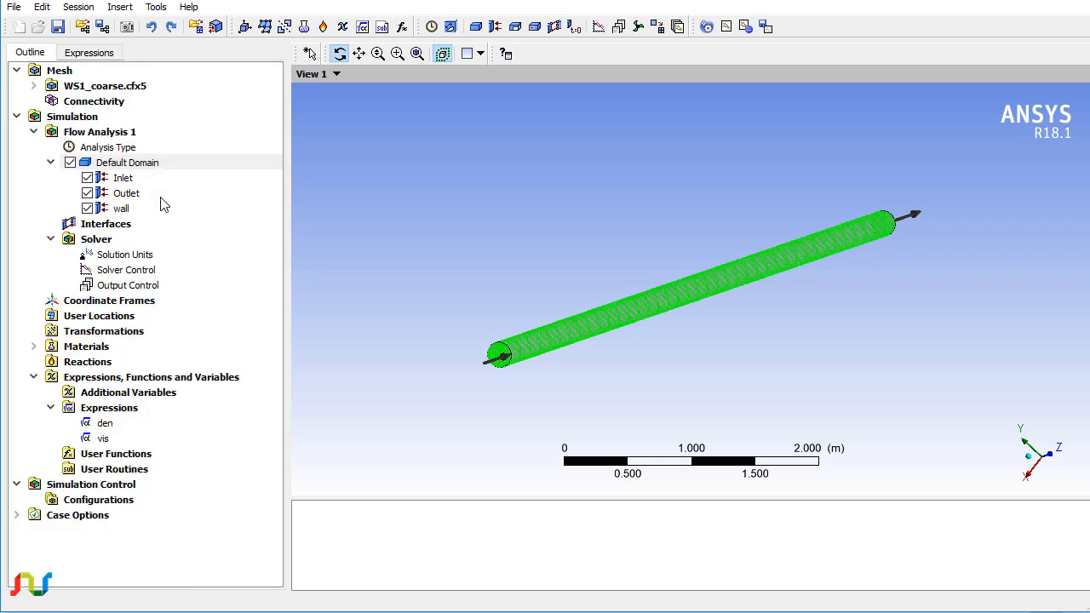
mouse_move(118, 169)
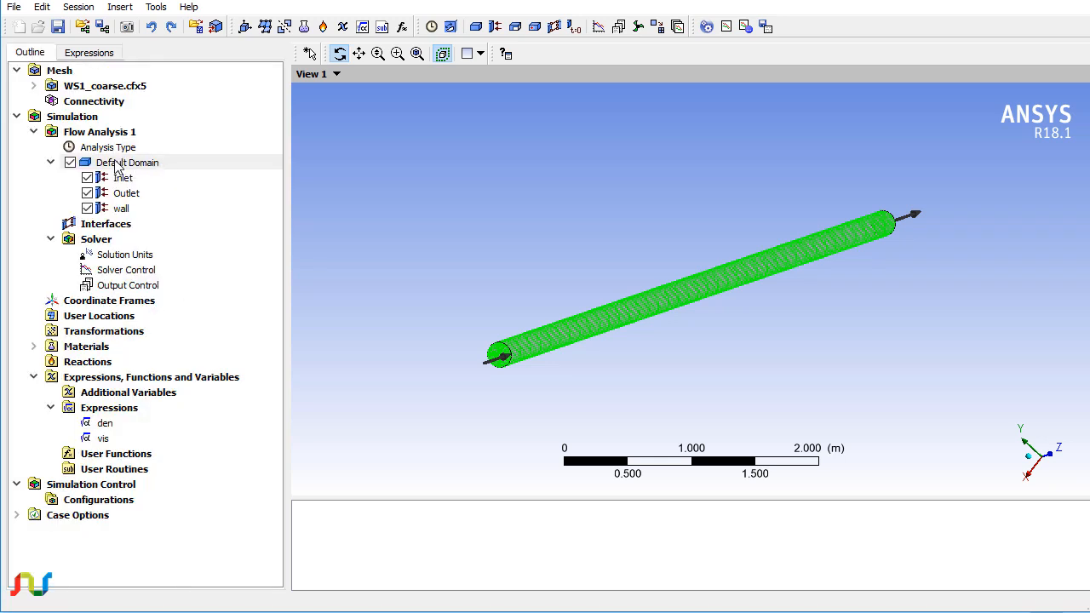
double_click(127, 162)
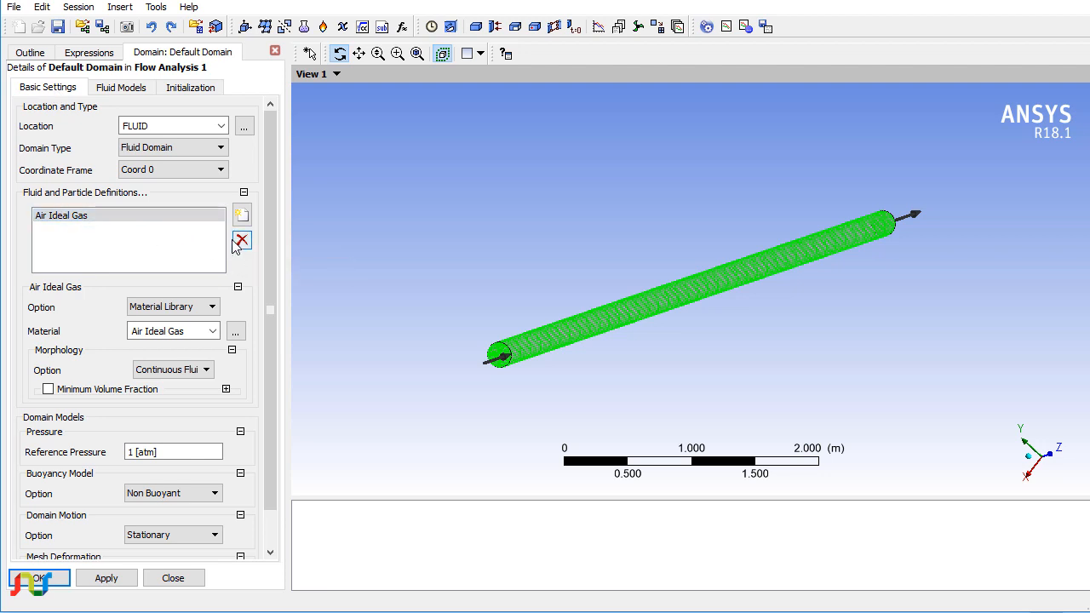
left_click(242, 240)
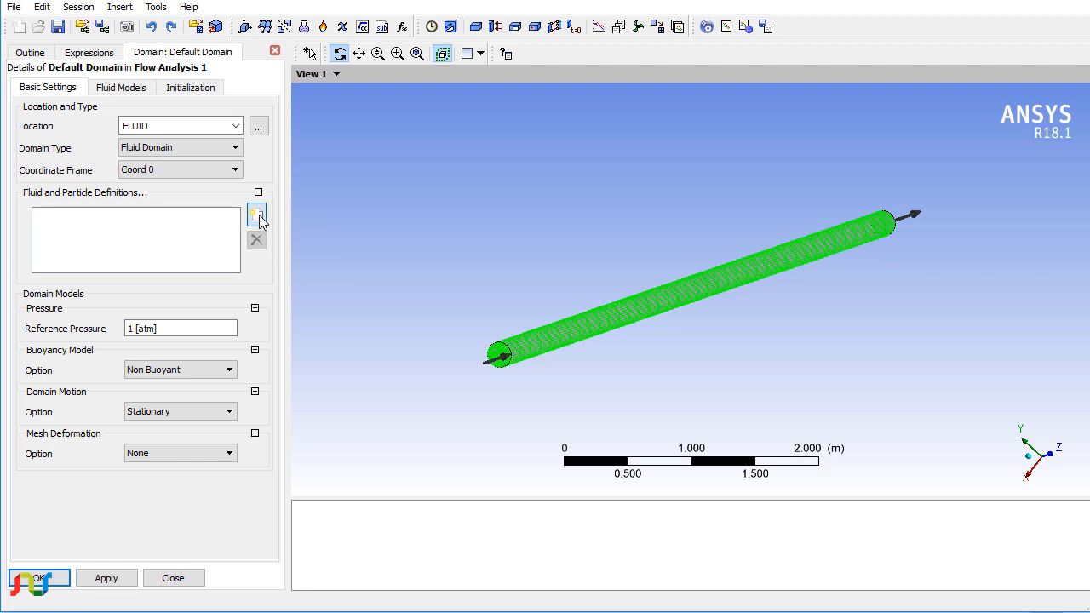
- Add a new fluid definition named 'Myfluid' to the Default Domain
left_click(256, 215)
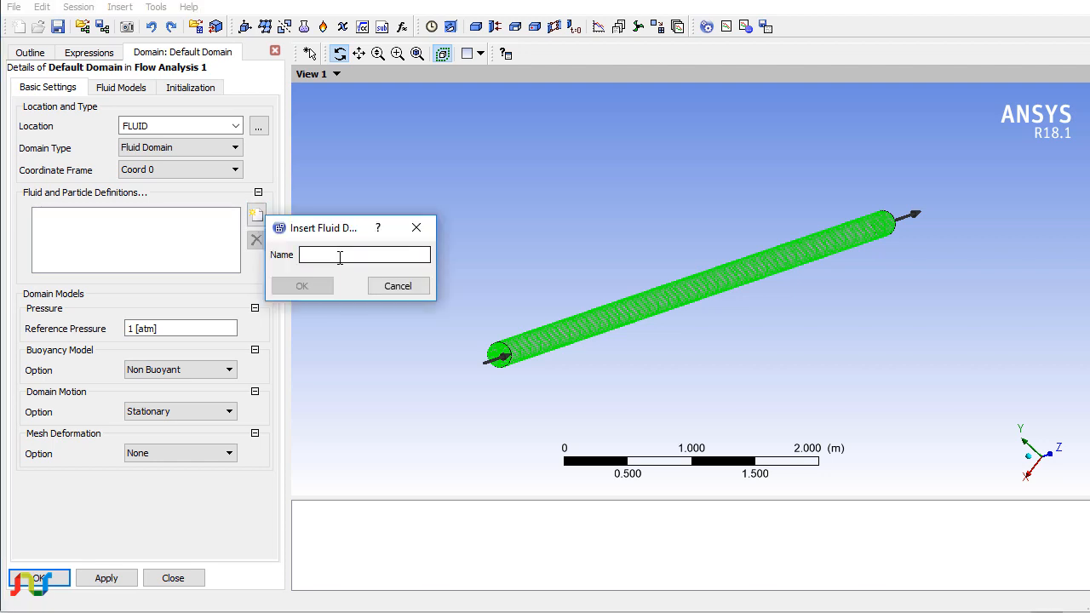
type("M")
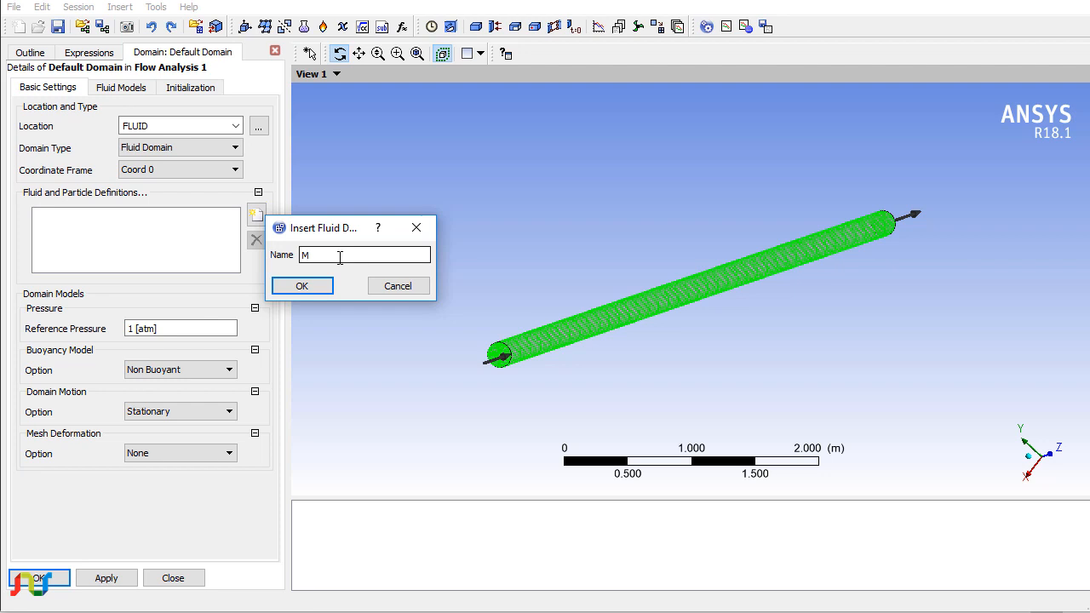
type("yfluid")
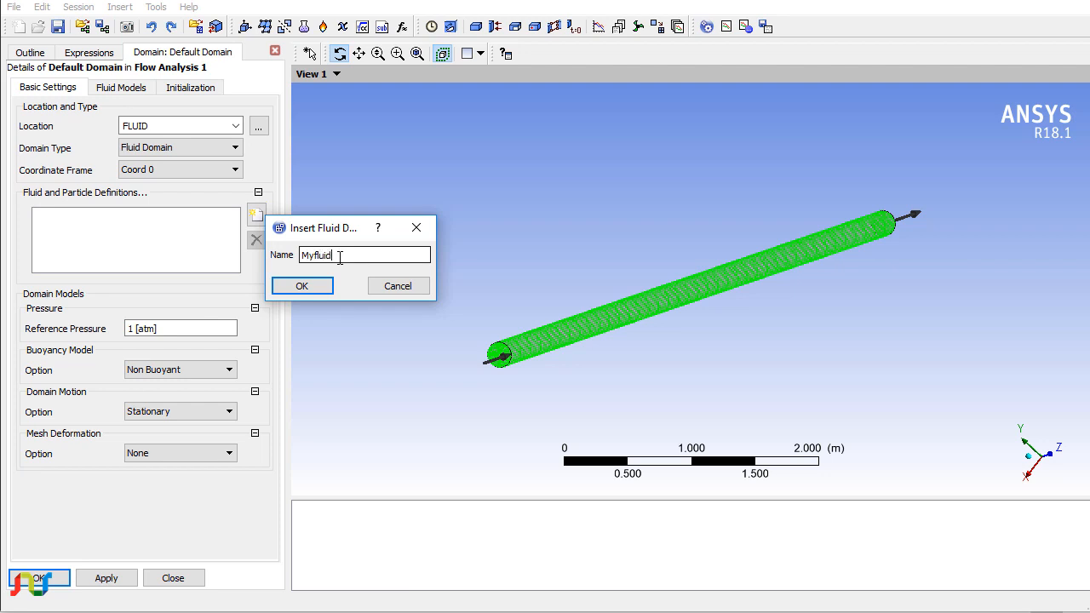
mouse_move(361, 271)
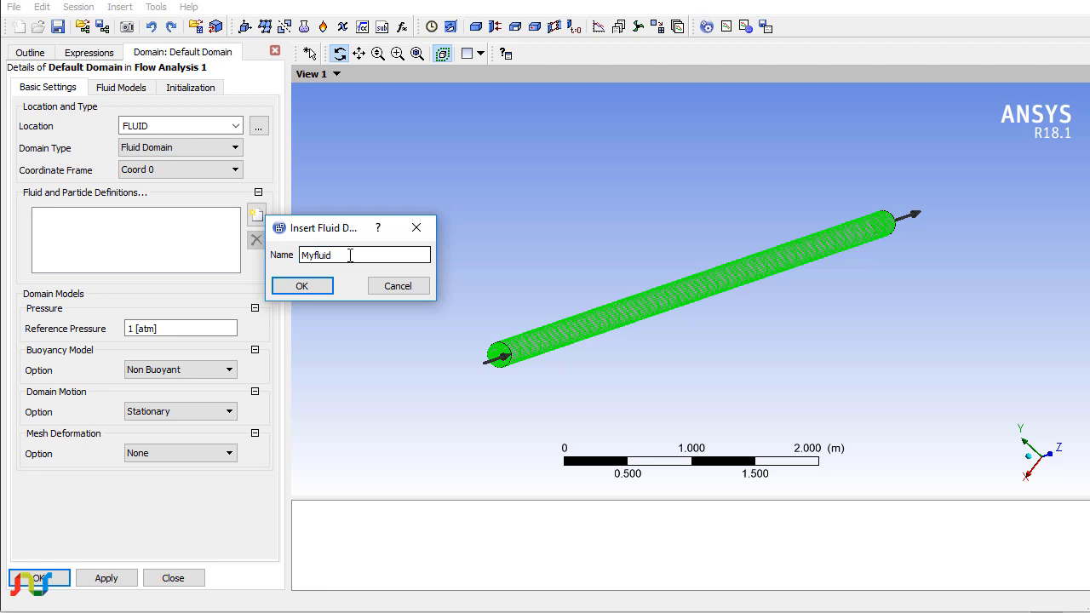
mouse_move(356, 271)
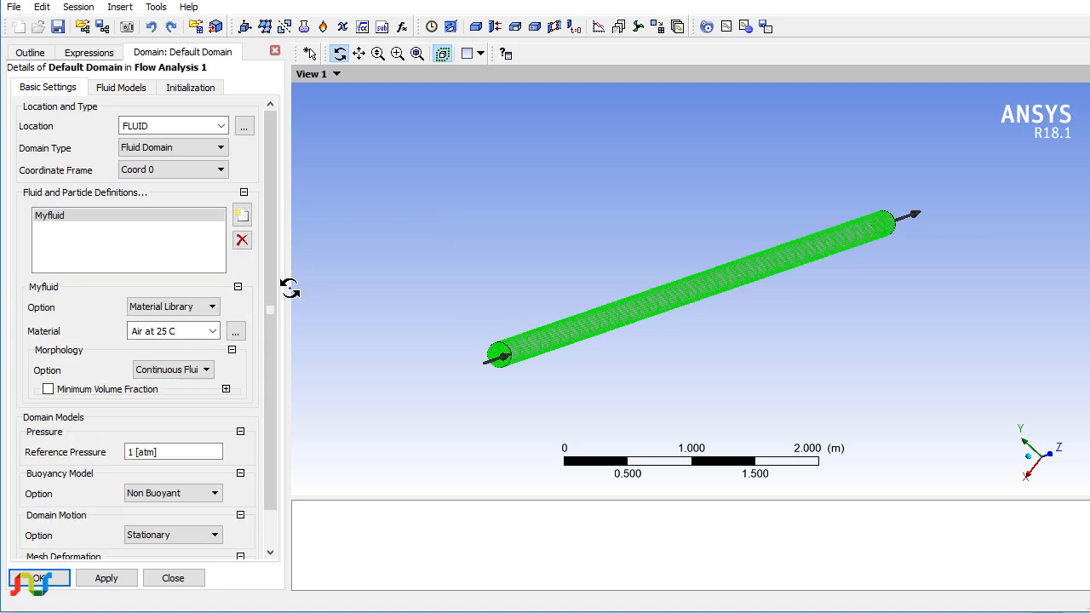
- Assign the Materialcfxcourse material to Myfluid and apply the Default Domain settings
left_click(213, 331)
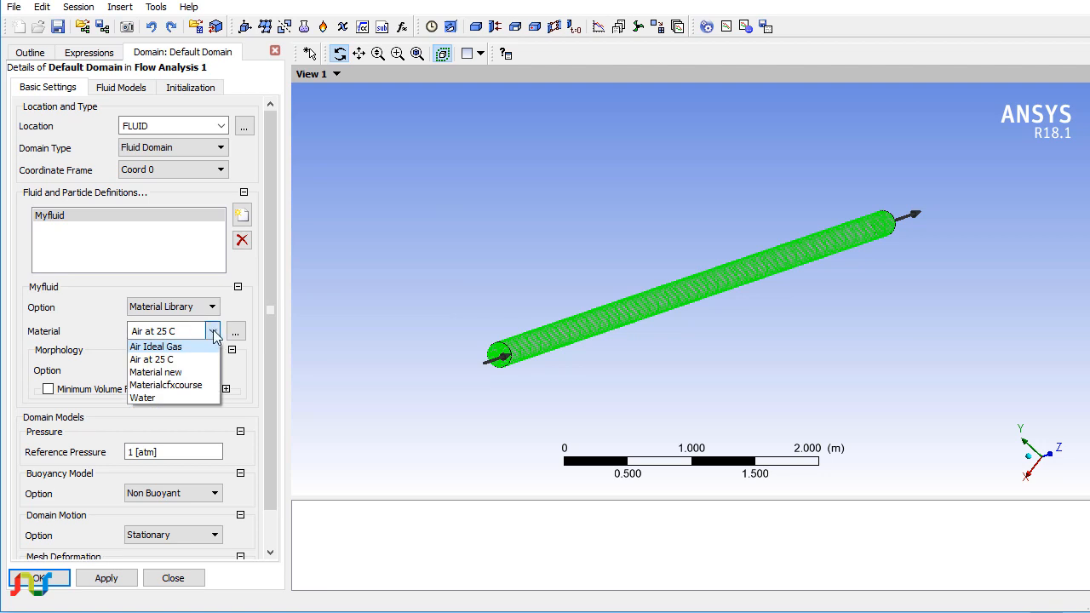
mouse_move(143, 398)
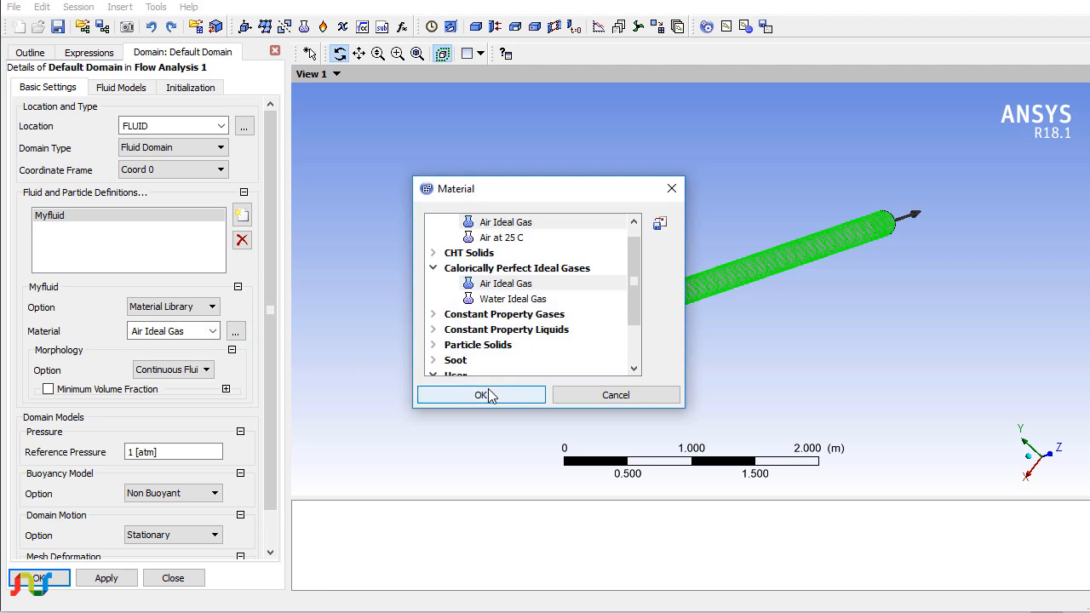
left_click(480, 395)
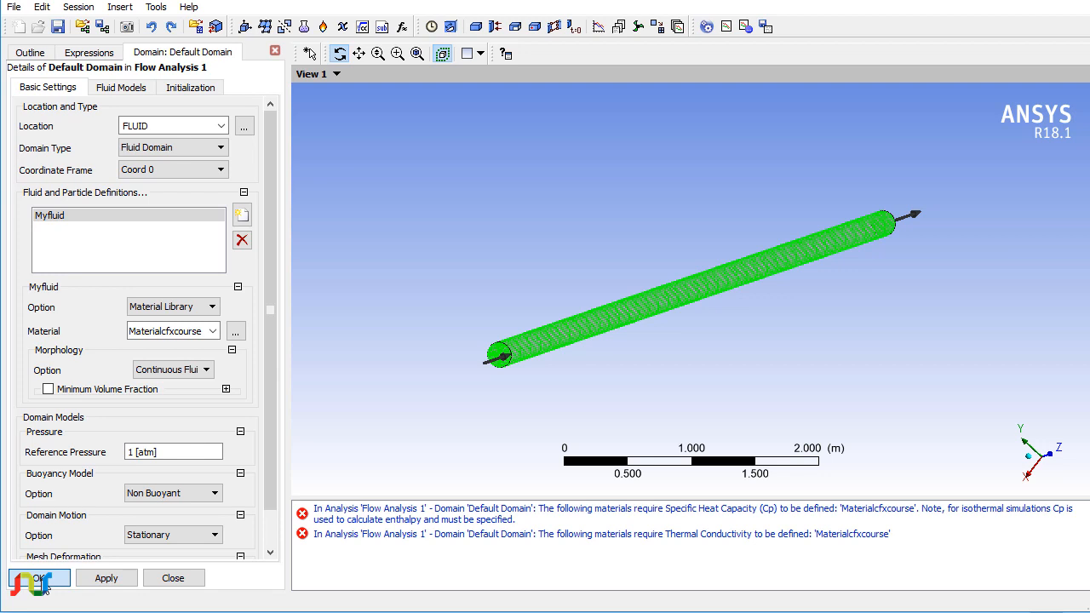
left_click(38, 577)
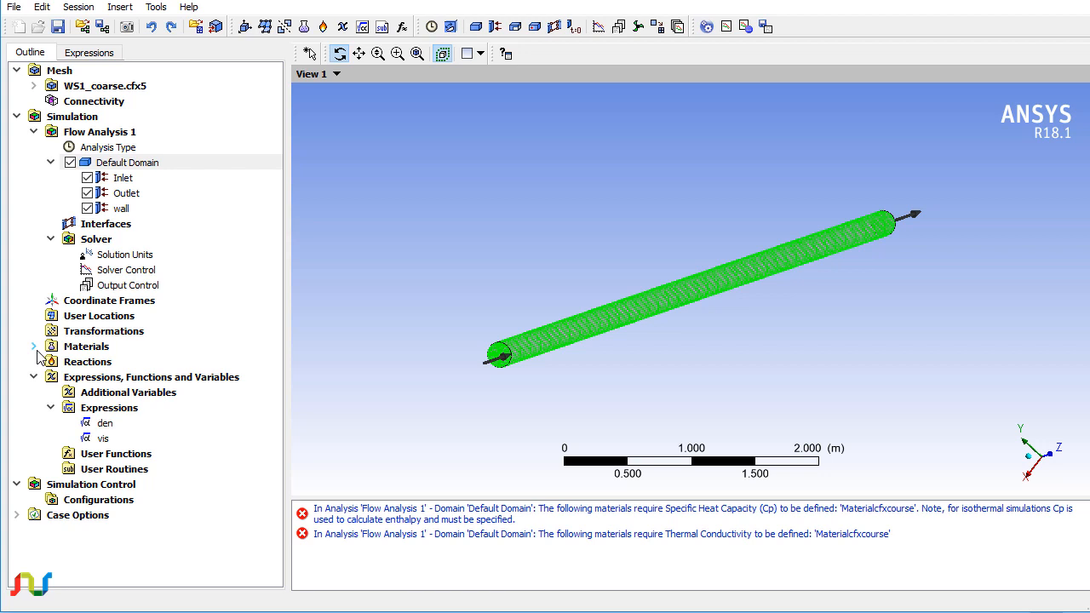
- Expand Materials and bring up the Materialcfxcourse material definition
left_click(34, 346)
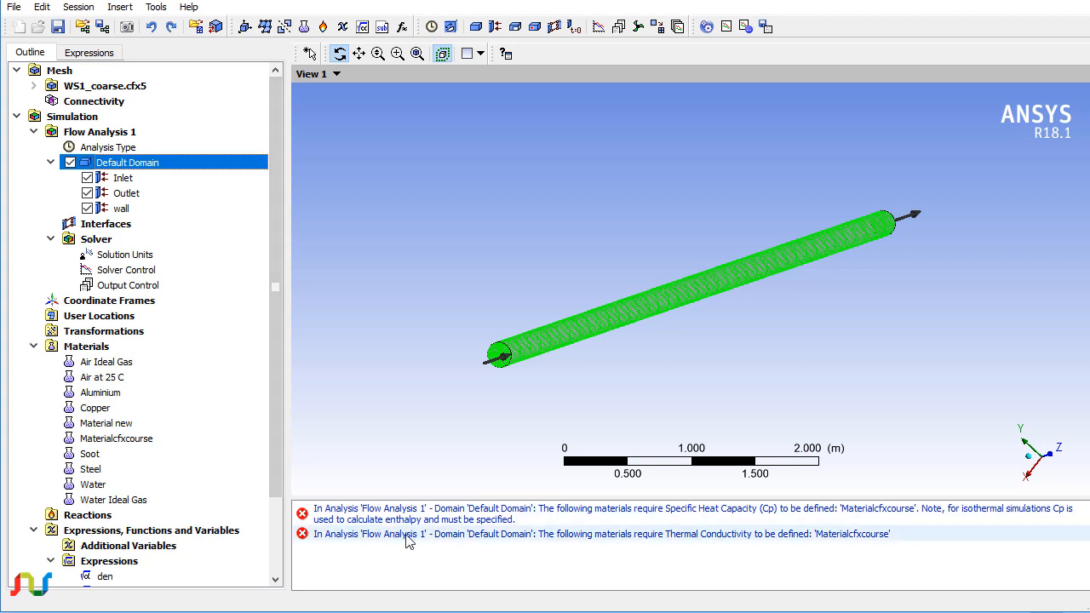
mouse_move(453, 545)
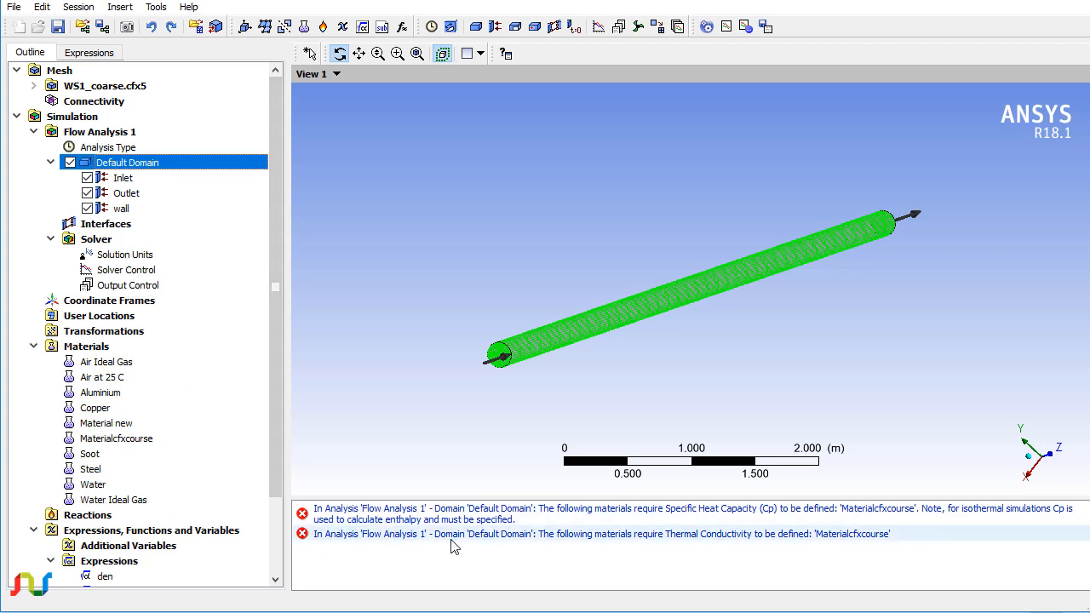
mouse_move(504, 542)
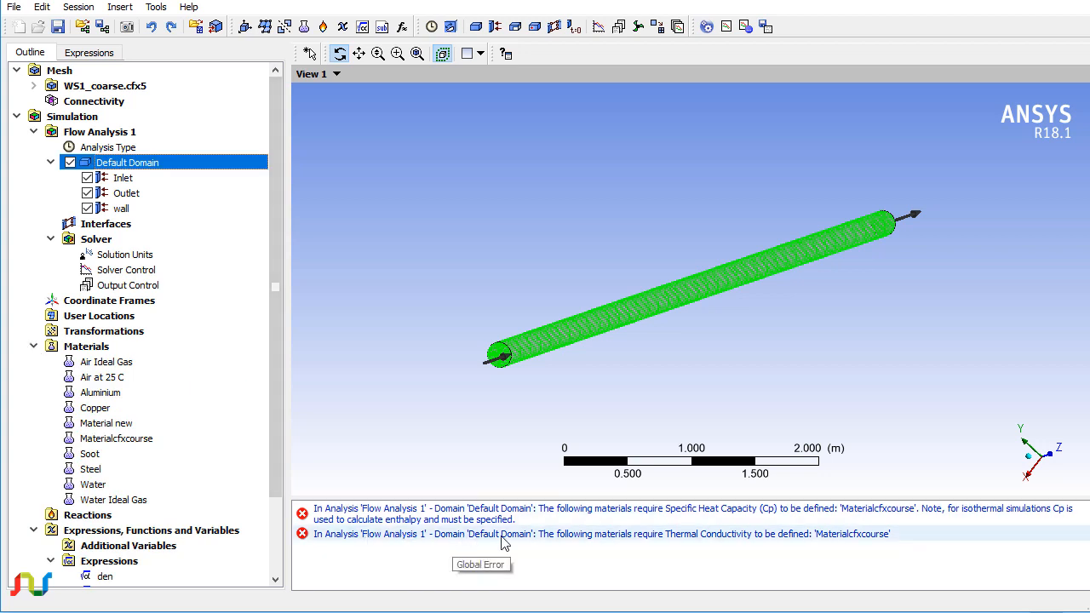
mouse_move(132, 446)
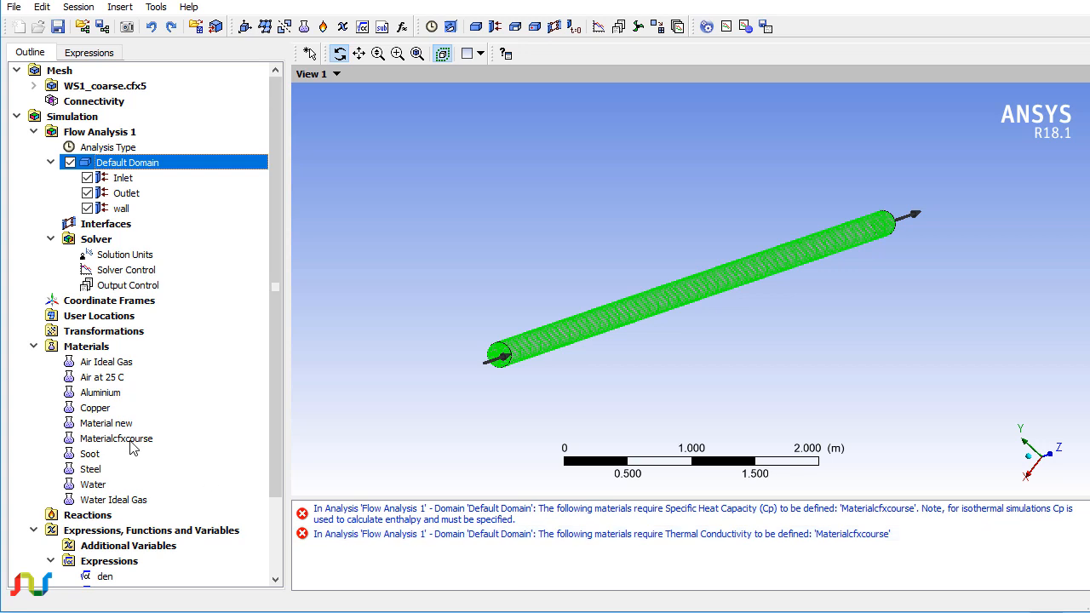
double_click(116, 438)
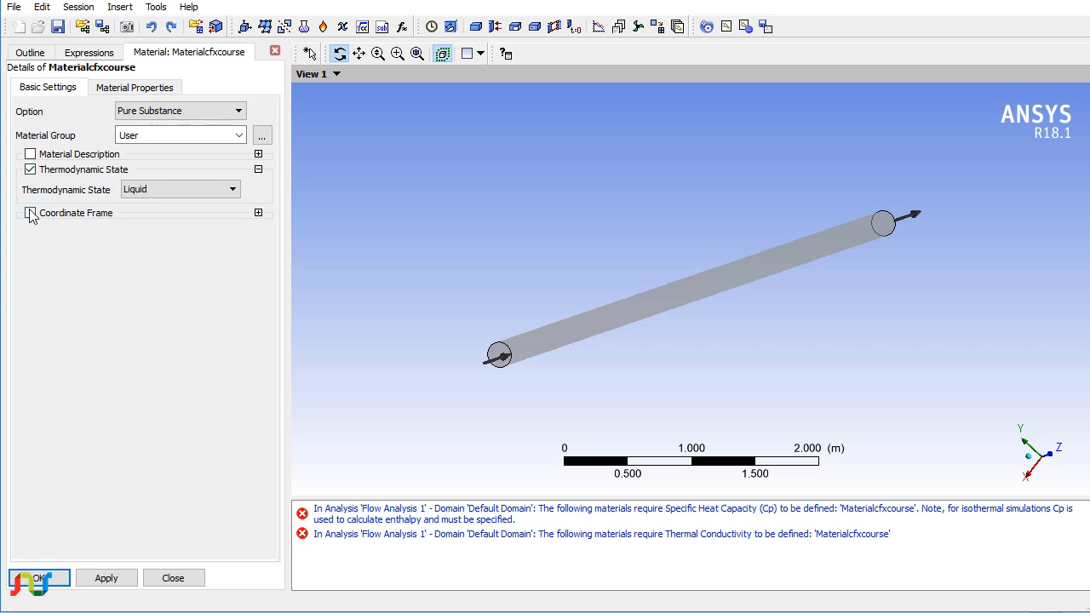
- Set Materialcfxcourse specific heat capacity and thermal conductivity to 1, clearing the domain errors
left_click(133, 87)
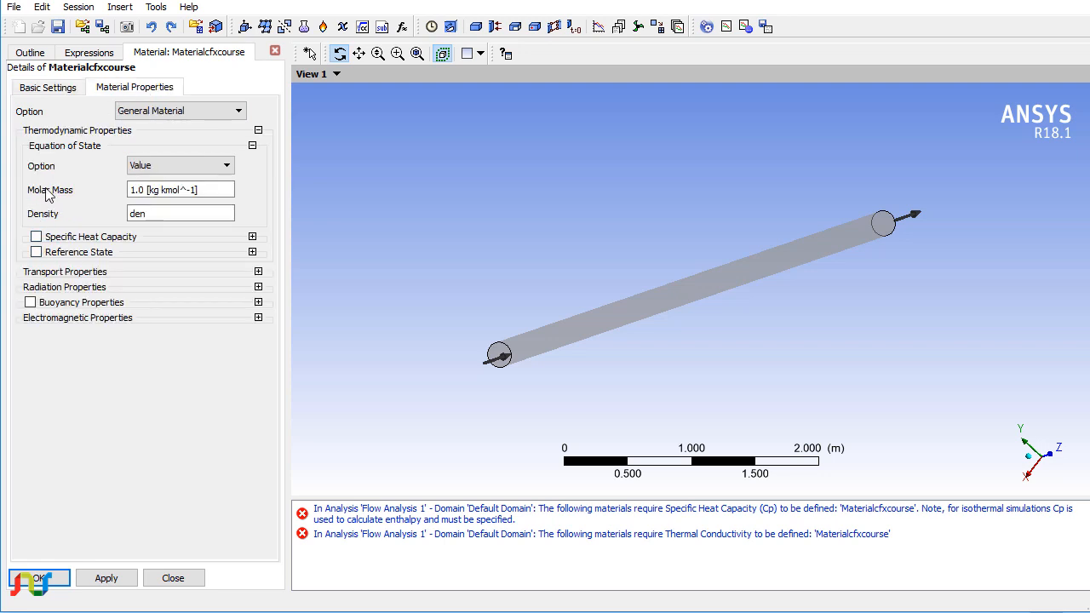
left_click(36, 236)
type("1")
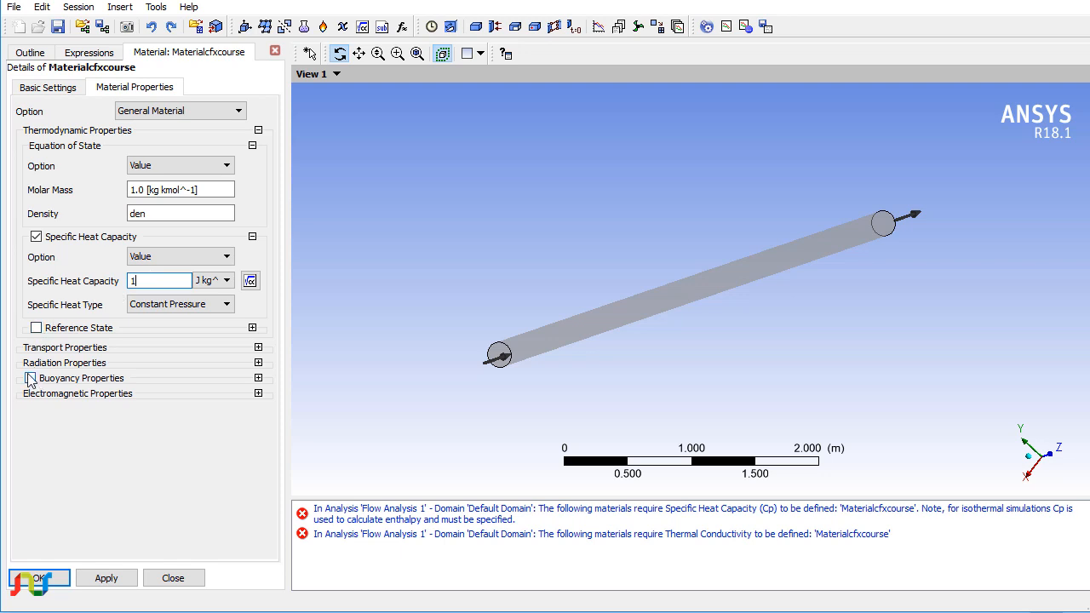
left_click(258, 347)
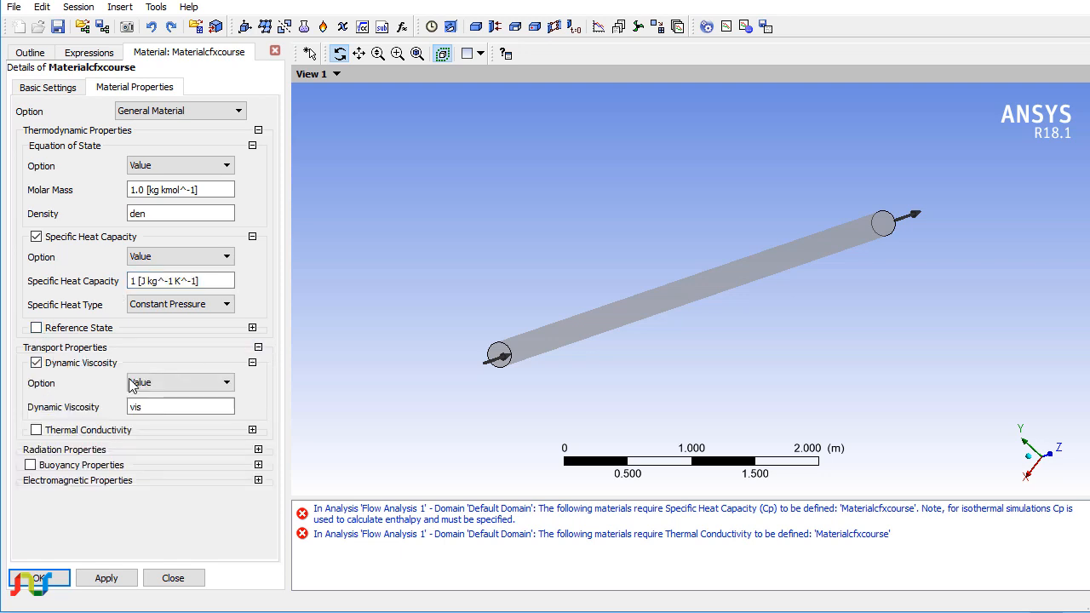
left_click(36, 430)
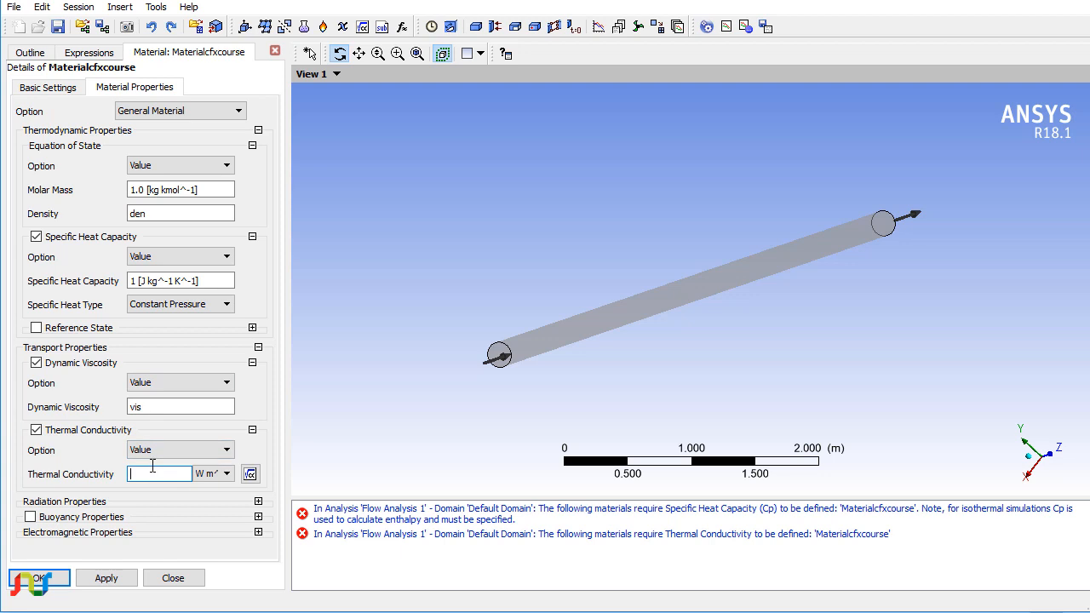
type("1 [W m^-1 K^-1")
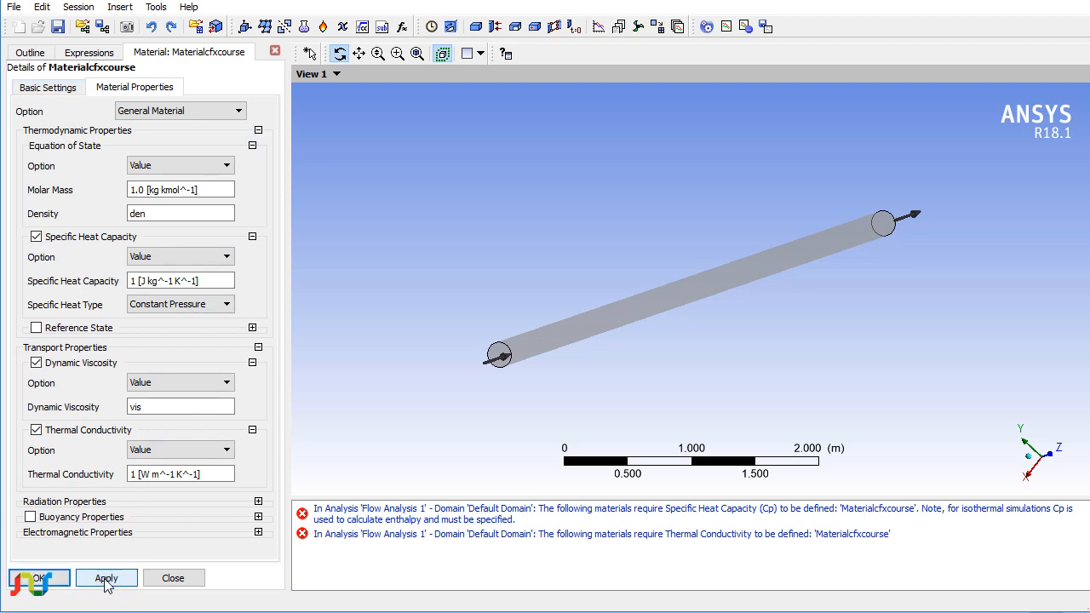
left_click(39, 577)
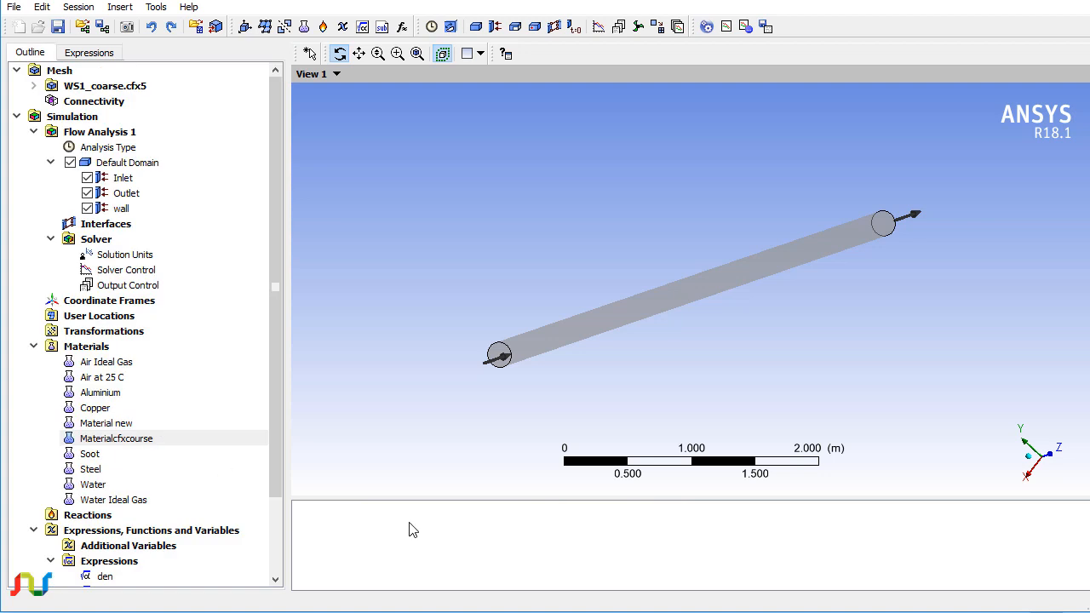
mouse_move(354, 531)
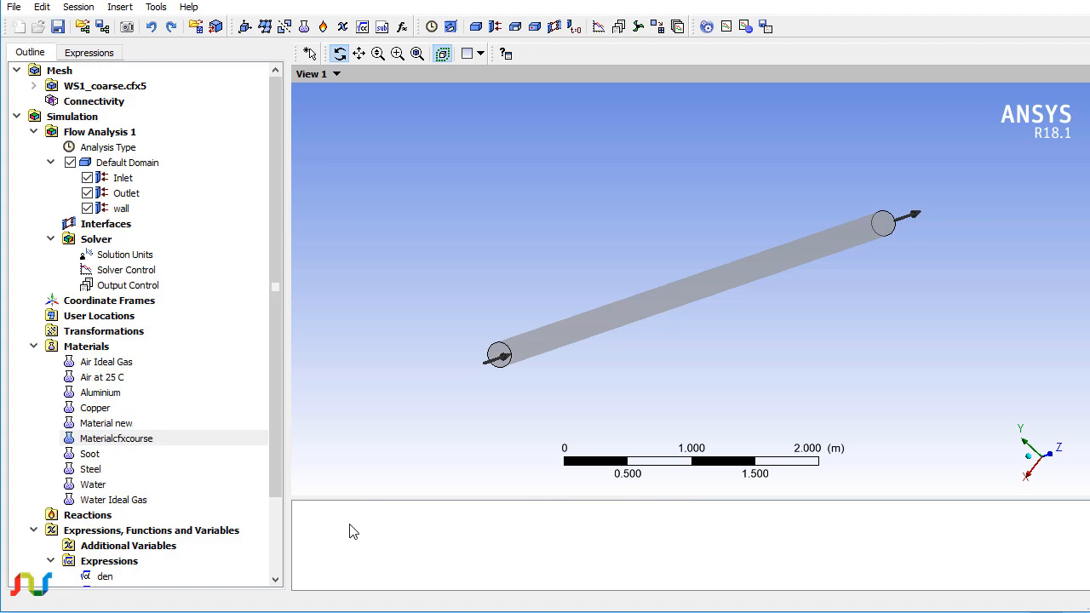